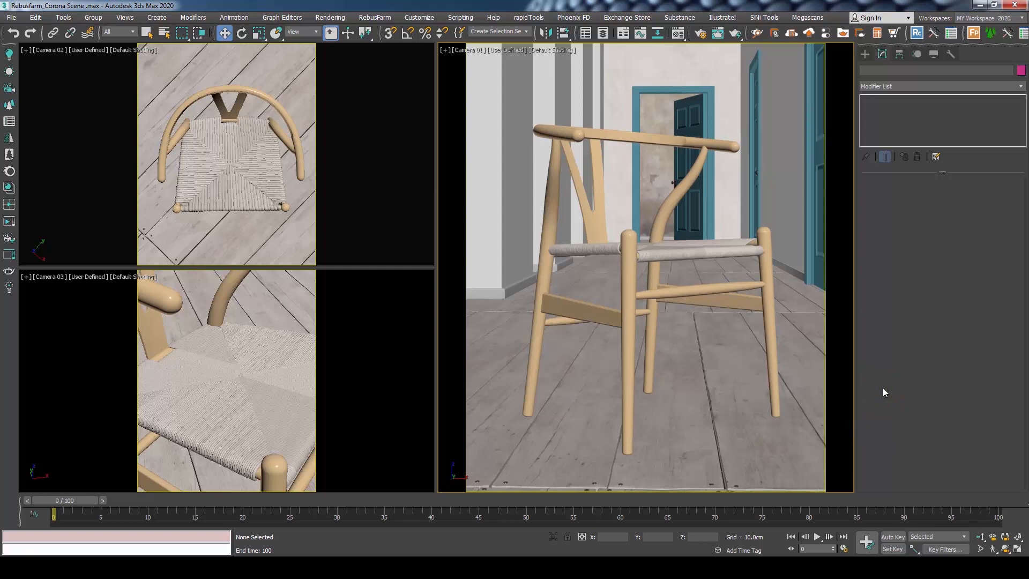
pyautogui.moveTo(773, 117)
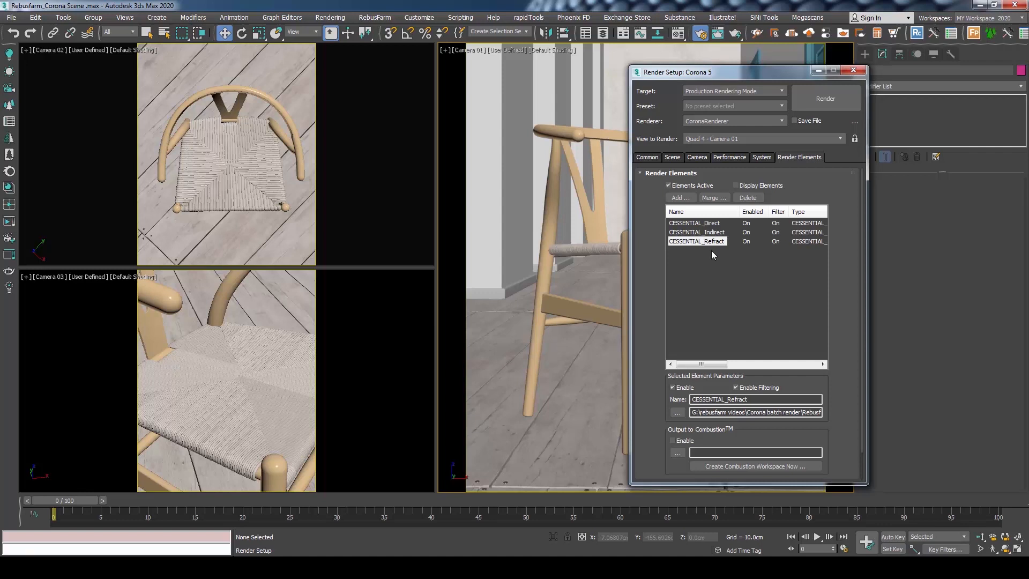
# Set Corona's Noise level limit to 5.0 on the Scene tab, keeping Corona High Quality denoising
pyautogui.click(672, 156)
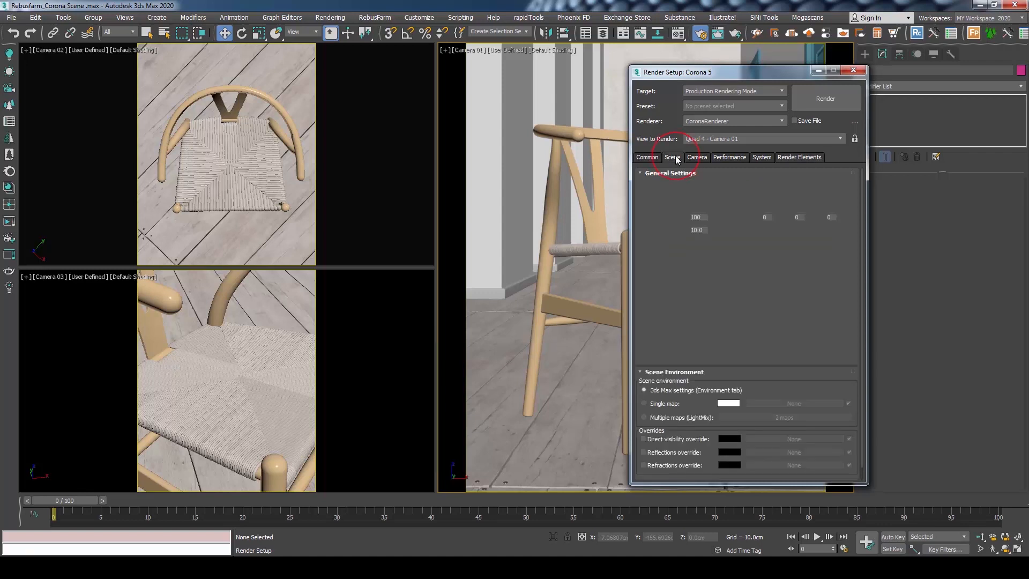
pyautogui.click(672, 157)
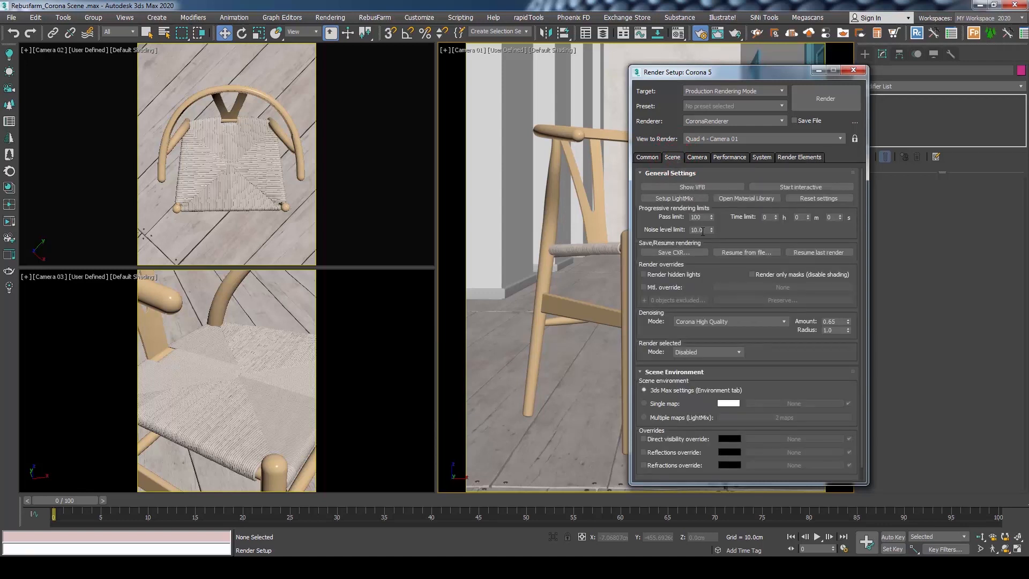
pyautogui.tripleClick(697, 230)
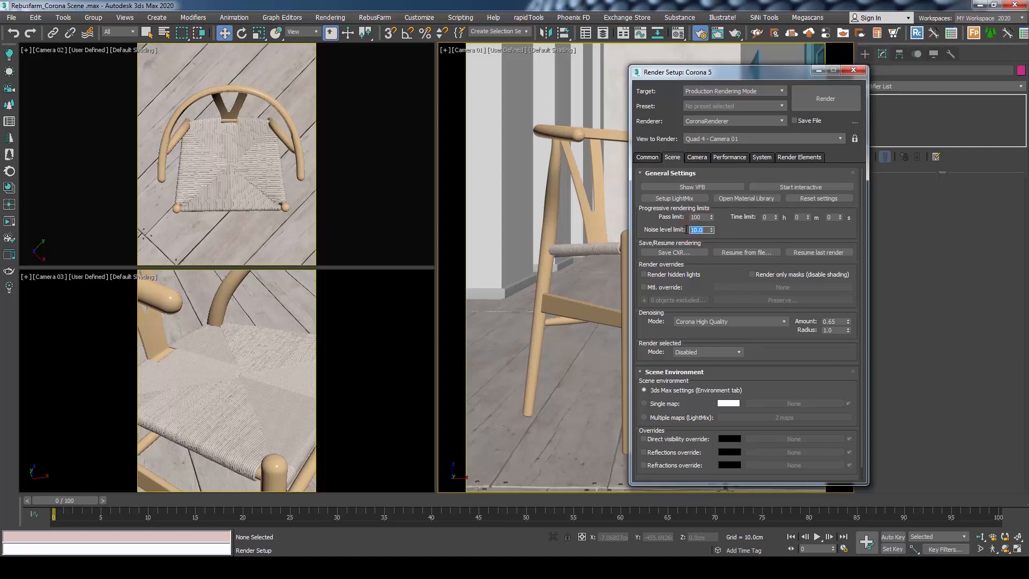
pyautogui.write('5.0')
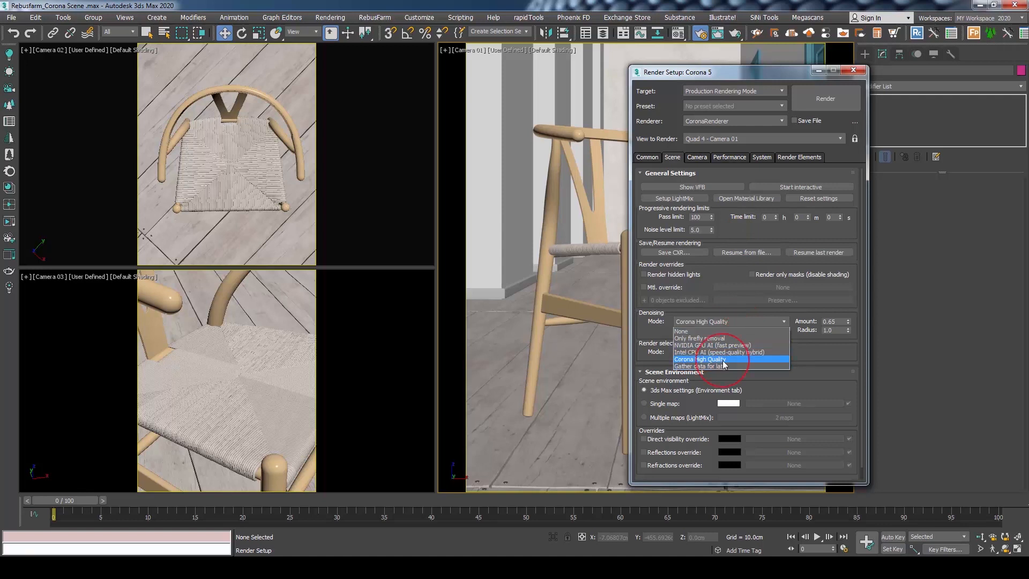
pyautogui.click(706, 359)
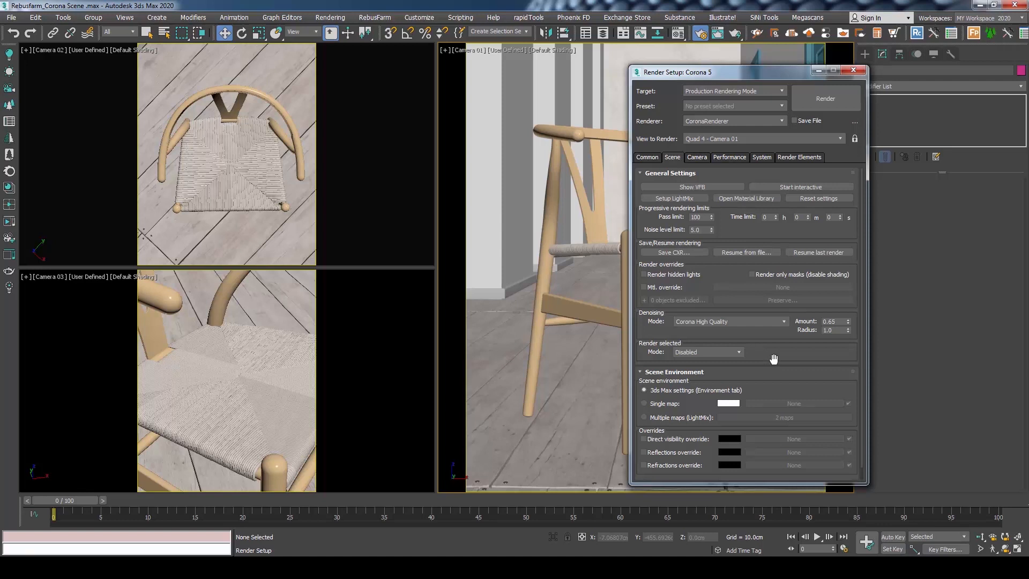
pyautogui.click(647, 156)
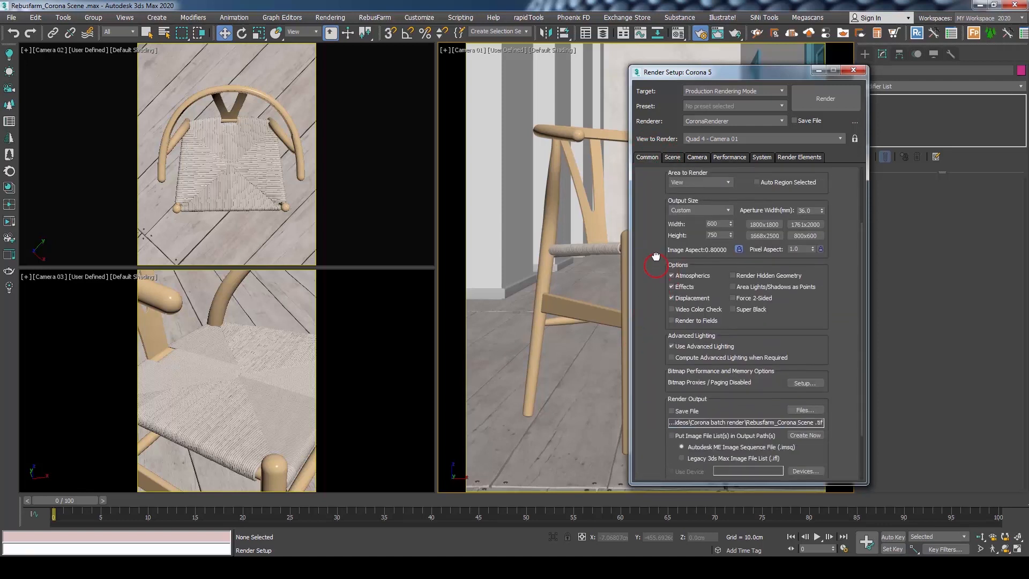
# Enable Save File with JPEG output at quality 100, then close Render Setup
pyautogui.click(795, 121)
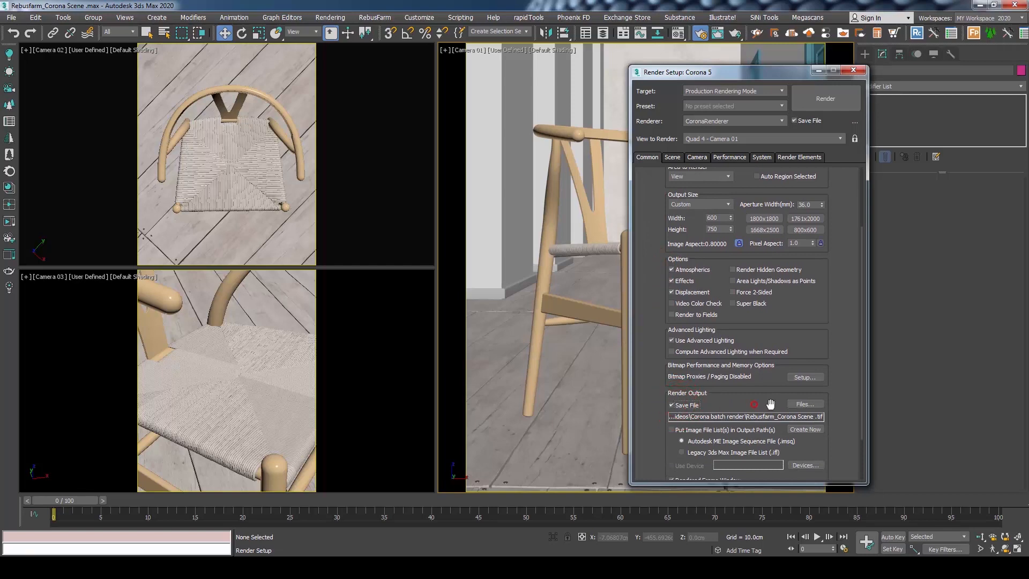
pyautogui.click(805, 404)
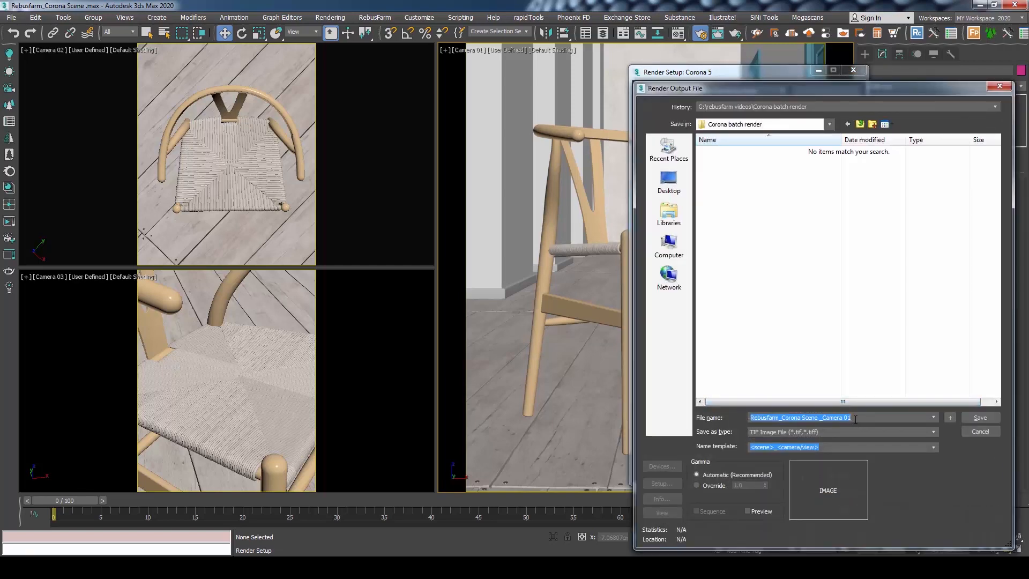
pyautogui.click(932, 431)
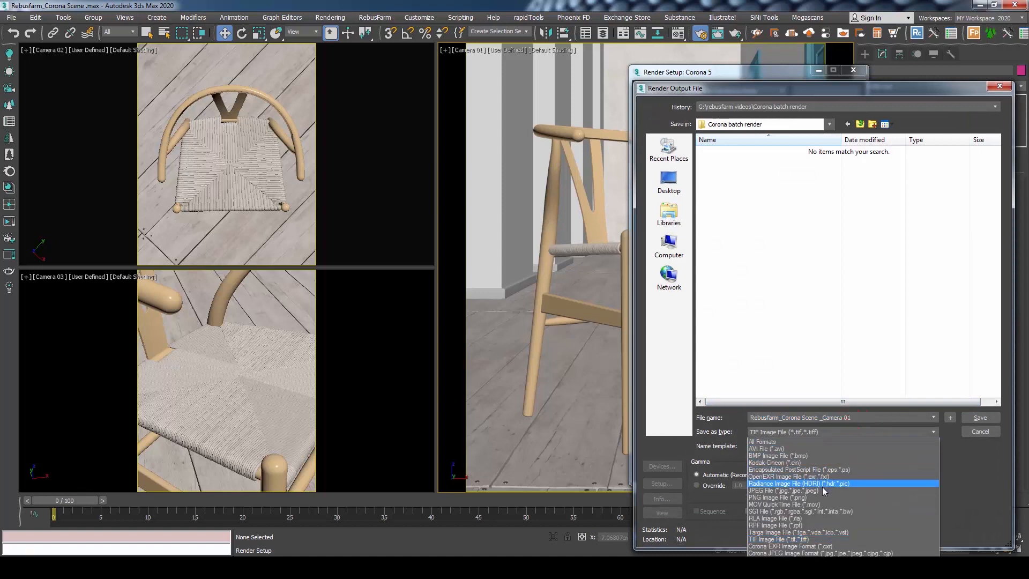
pyautogui.click(783, 490)
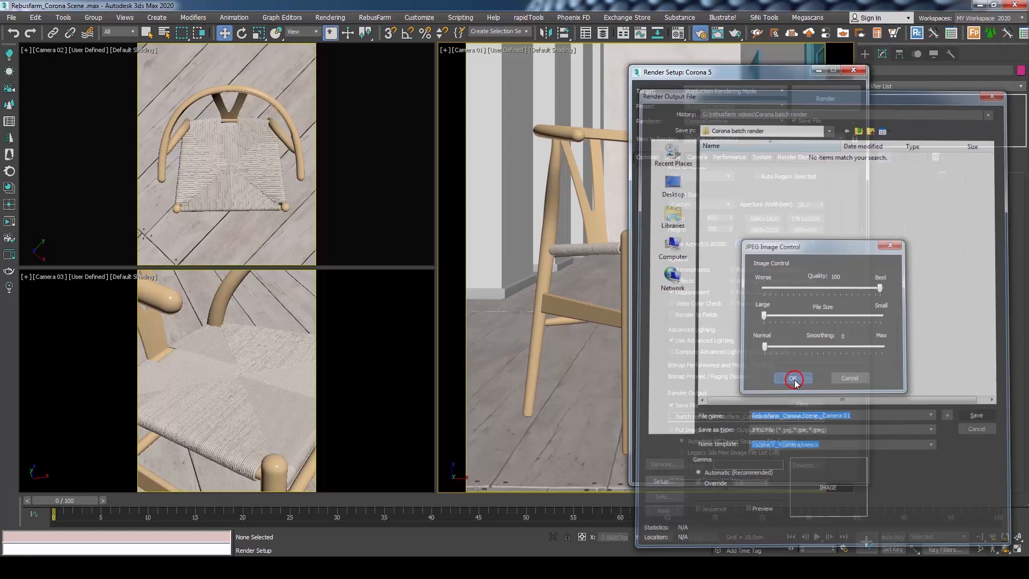
pyautogui.click(793, 378)
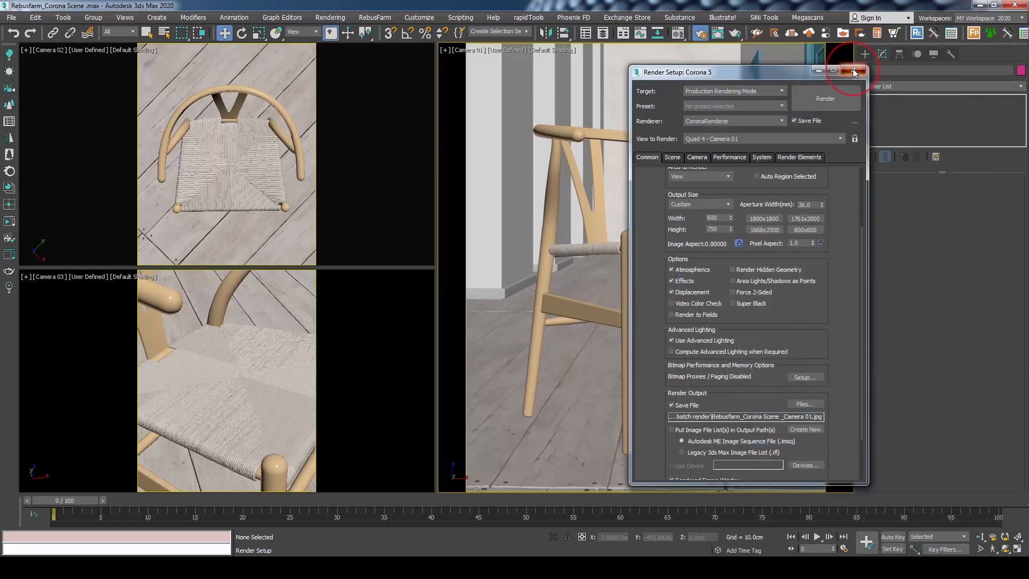
pyautogui.click(855, 71)
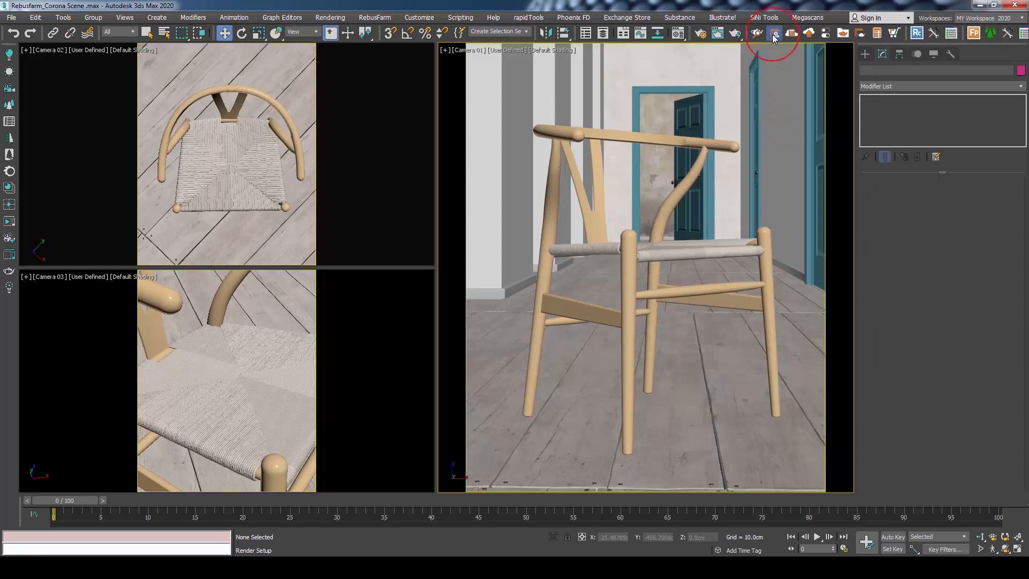
# Launch the RebusFarm Farminizer and open its Batch Render job list
pyautogui.click(775, 35)
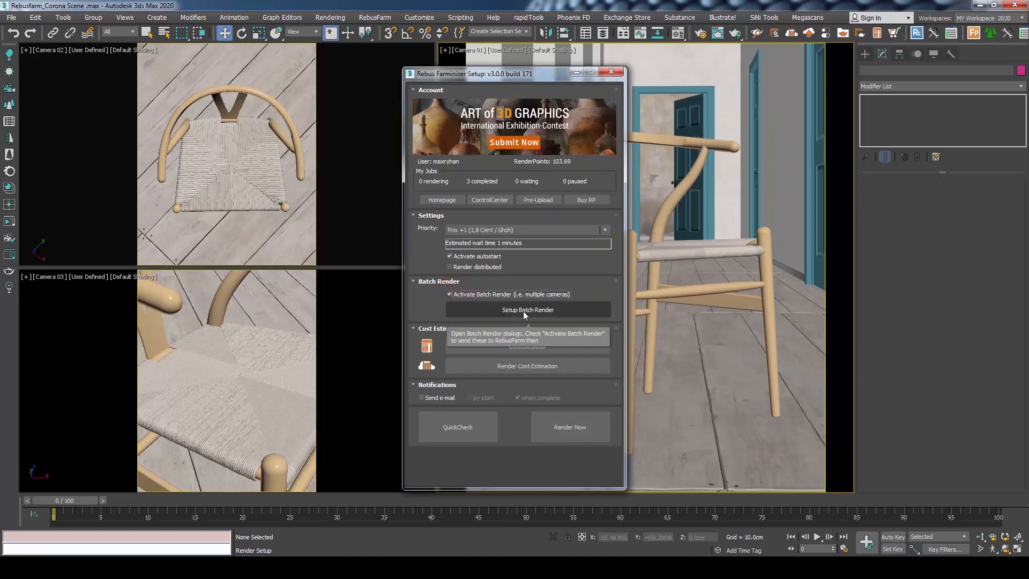
pyautogui.click(527, 309)
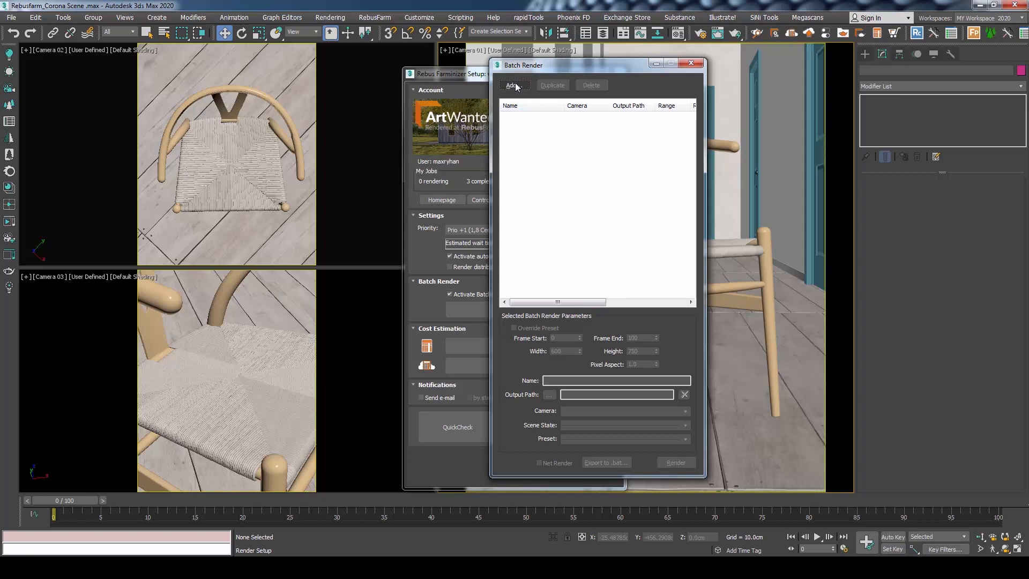
# Add a batch job named Camera 01 and strip View01 from its output file name
pyautogui.click(514, 85)
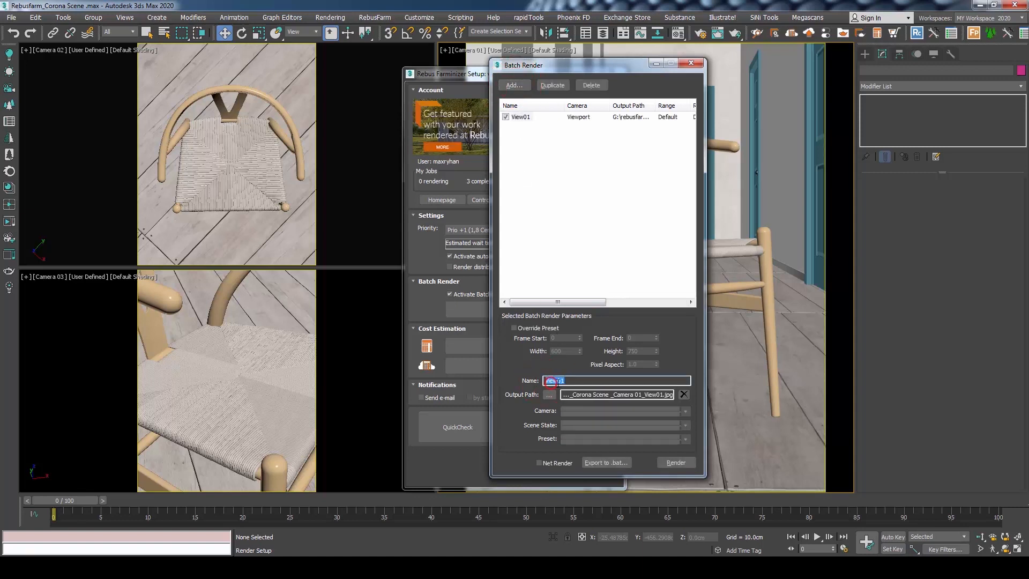
pyautogui.write('Camera 01')
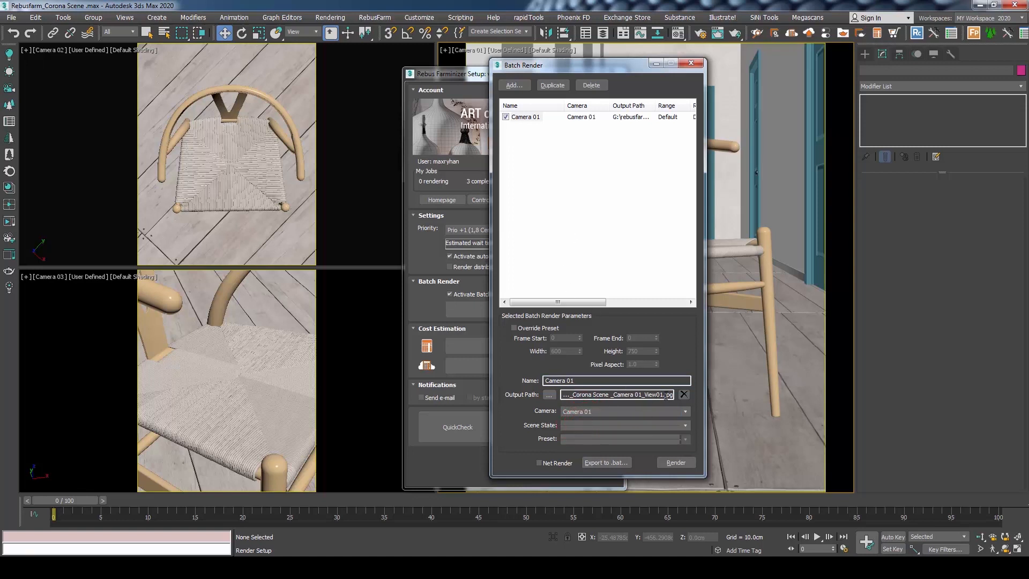
pyautogui.doubleClick(653, 395)
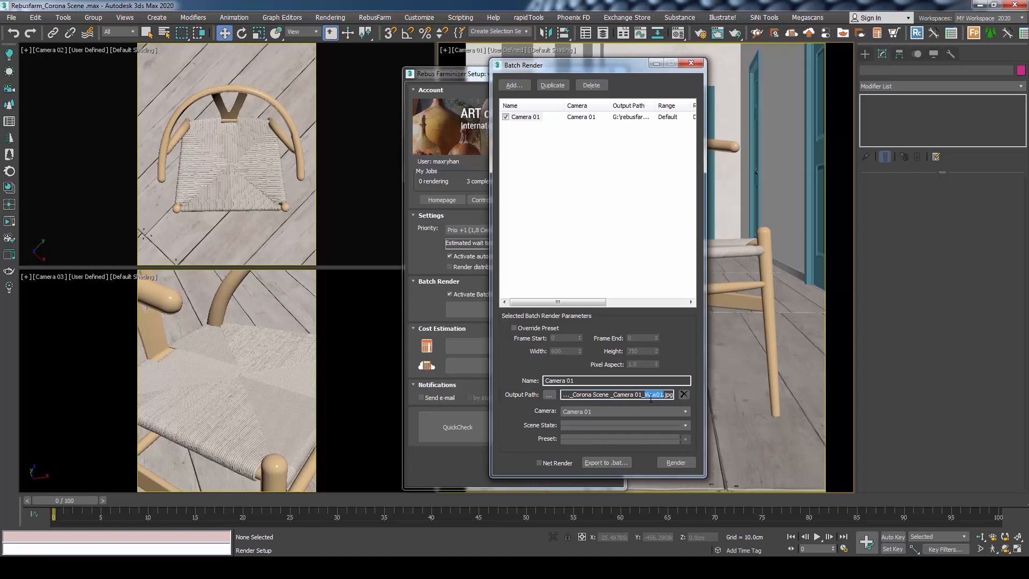
pyautogui.click(549, 395)
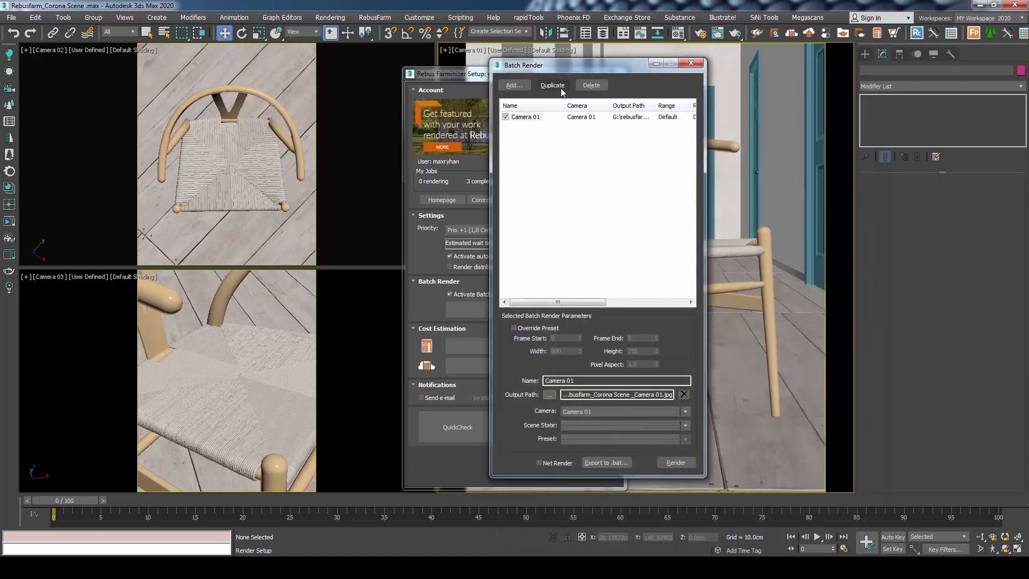
# Confirm Camera 03's JPEG output and camera, toggling Override Preset on then off
pyautogui.click(549, 395)
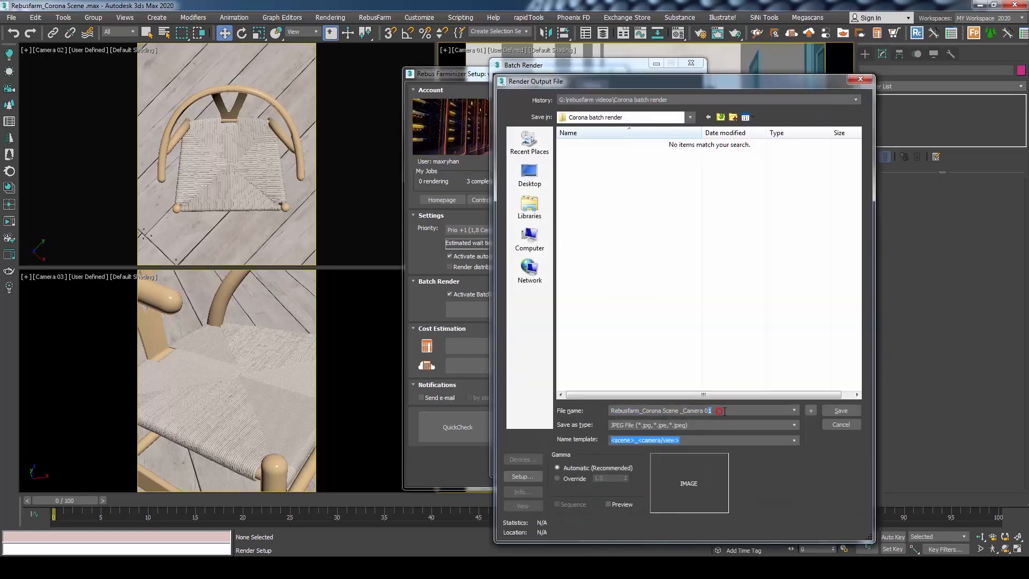
pyautogui.click(841, 411)
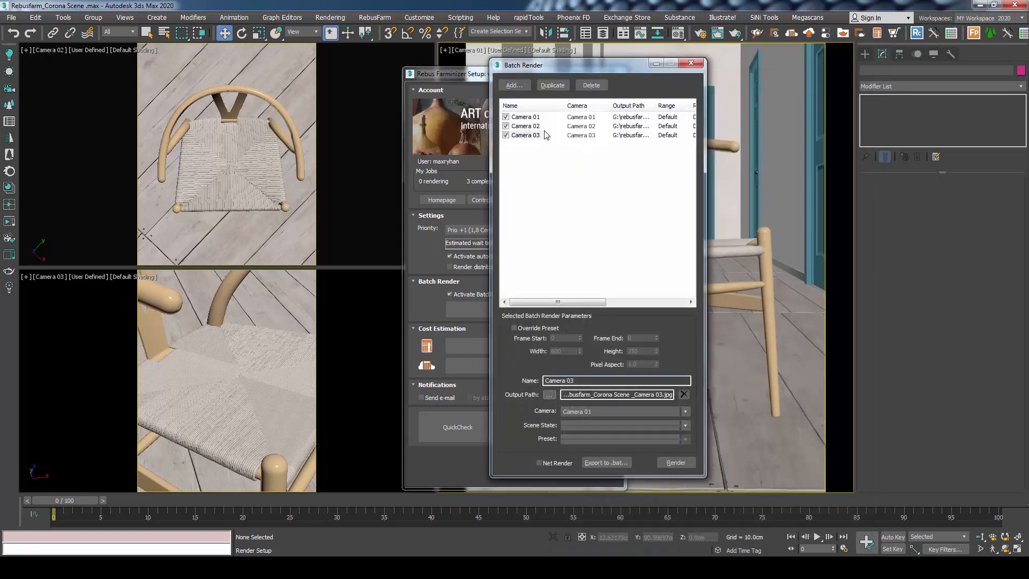
pyautogui.click(524, 135)
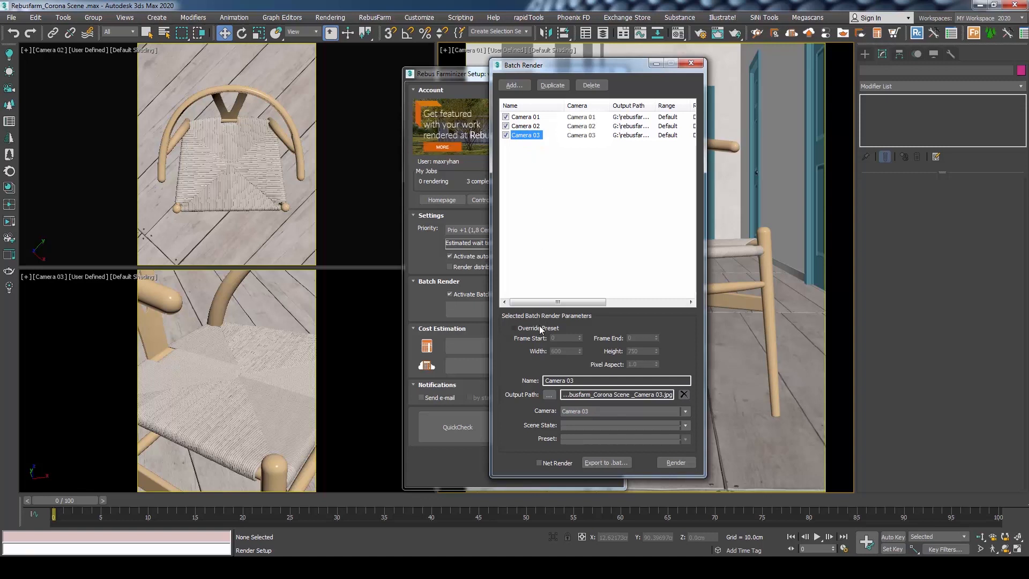
pyautogui.click(513, 328)
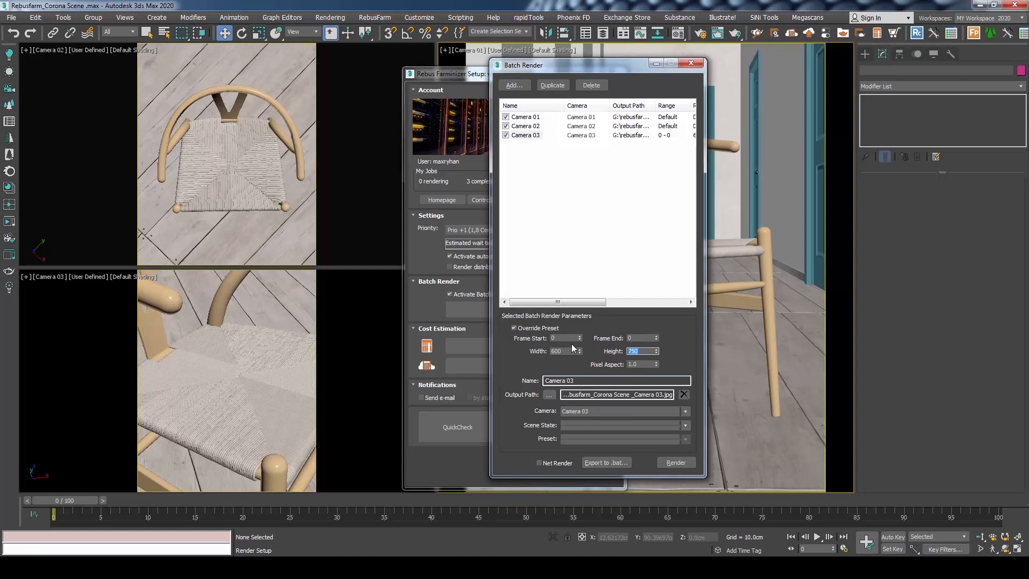
pyautogui.click(640, 338)
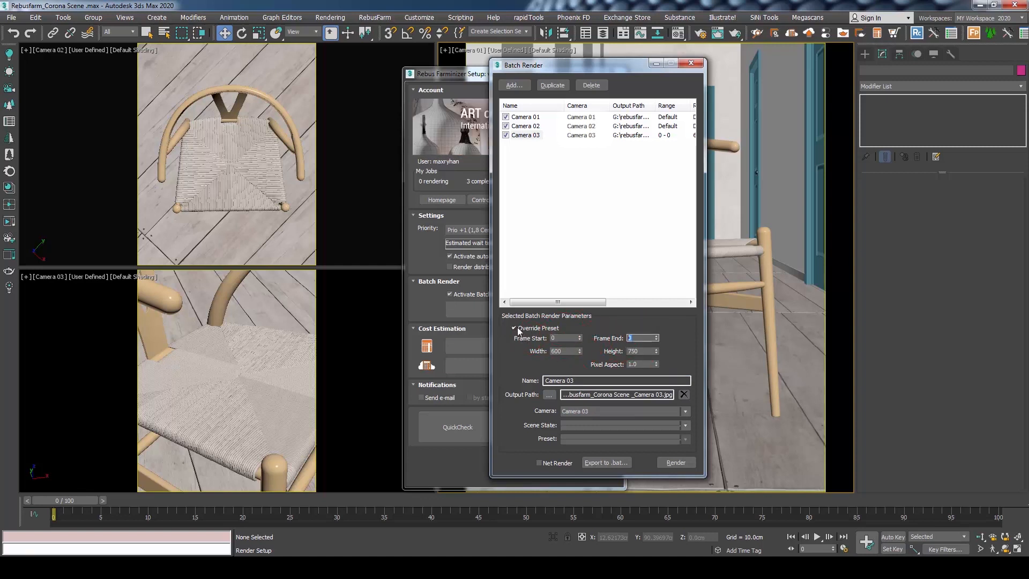
pyautogui.click(515, 328)
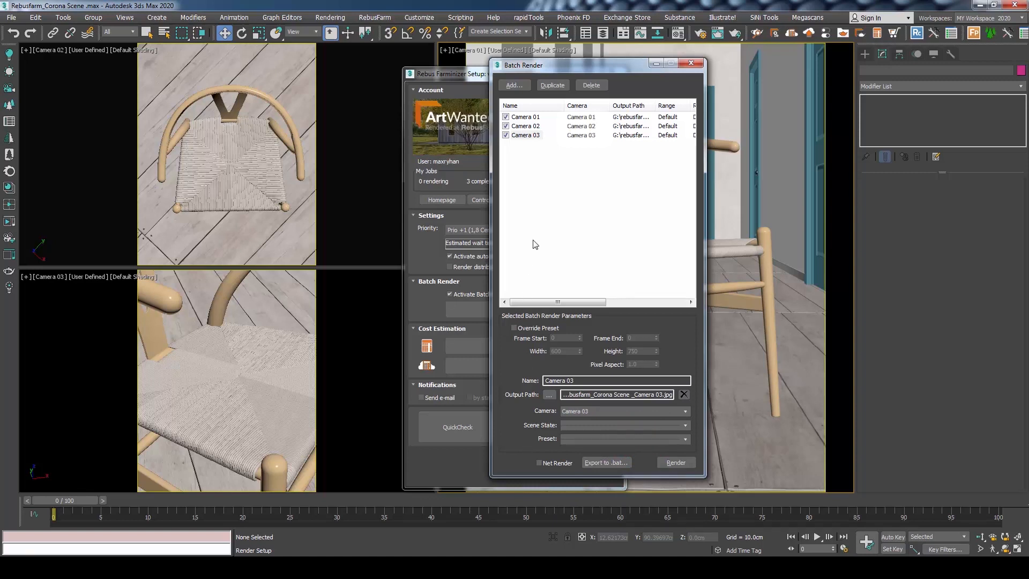
# Close Batch Render and start Render Now from the Farminizer setup
pyautogui.click(690, 64)
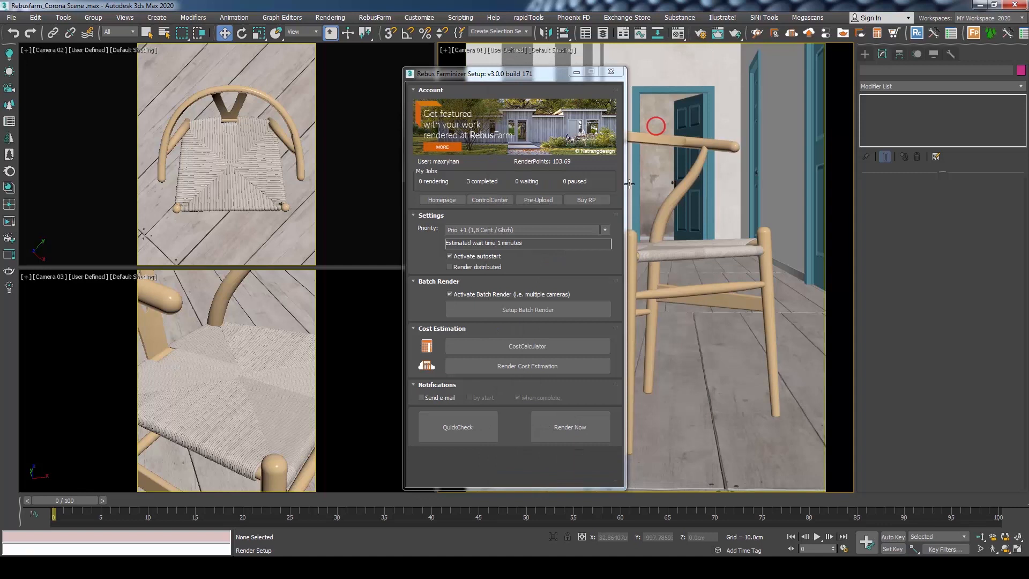
pyautogui.moveTo(594, 287)
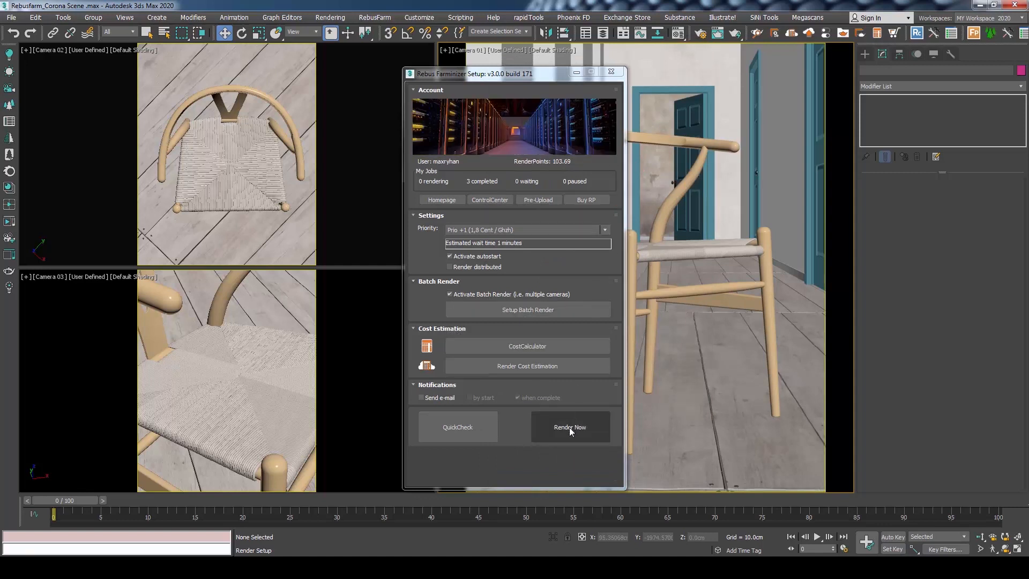
pyautogui.click(569, 427)
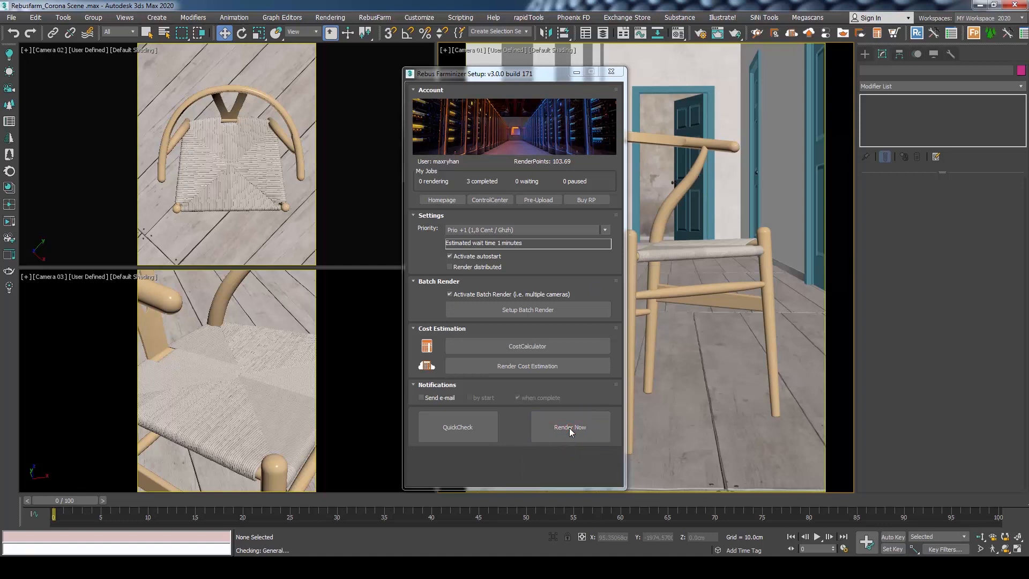
# Send the checked three-view job to RebusFarm and view it in ControlCenter
pyautogui.click(570, 428)
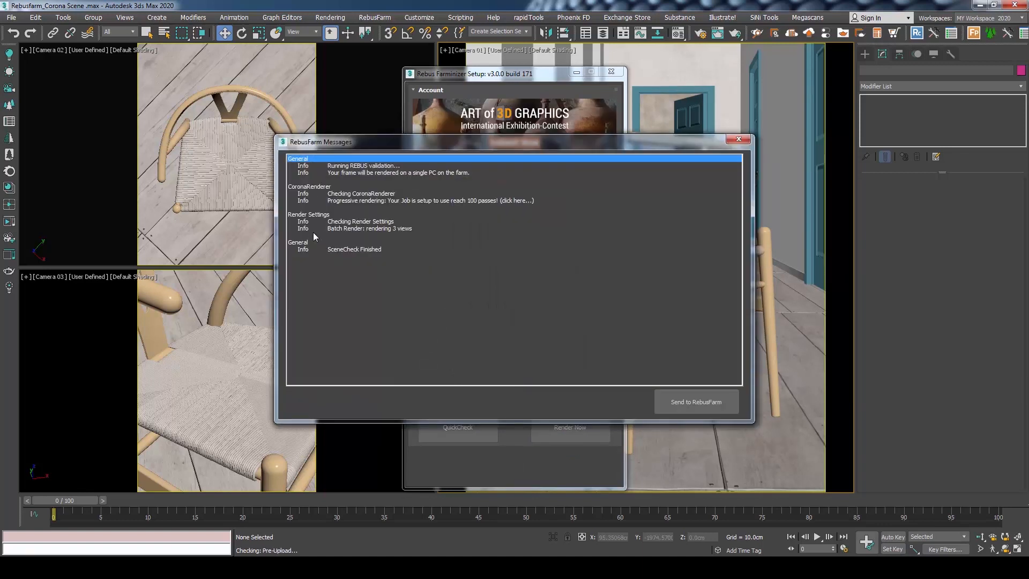
pyautogui.moveTo(405, 233)
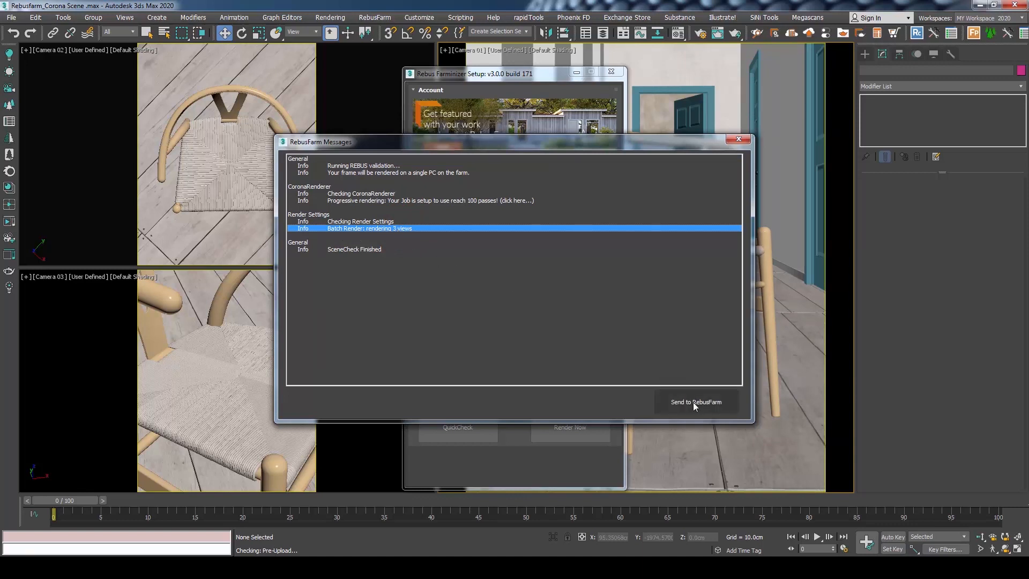
pyautogui.click(696, 402)
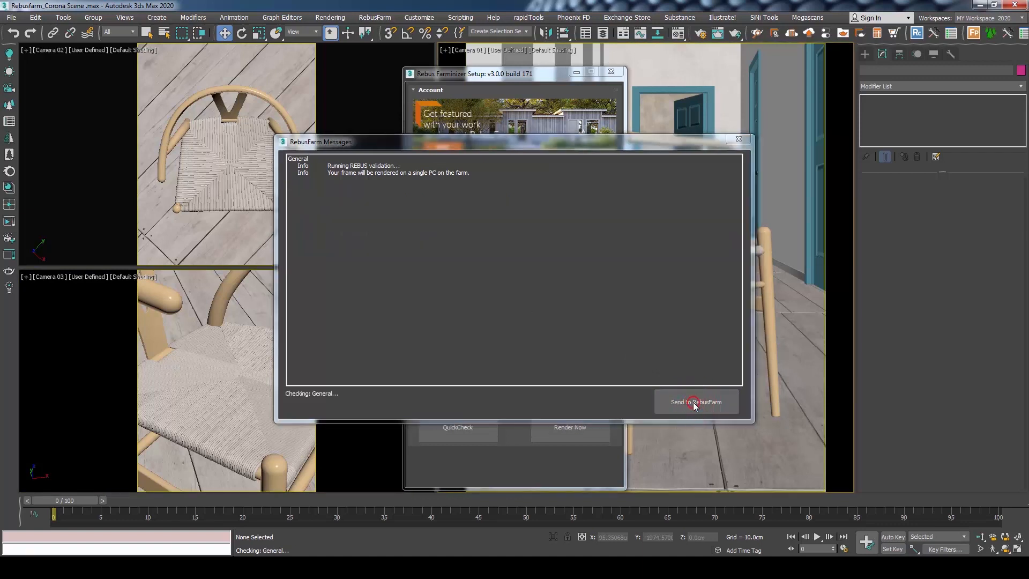
pyautogui.click(696, 402)
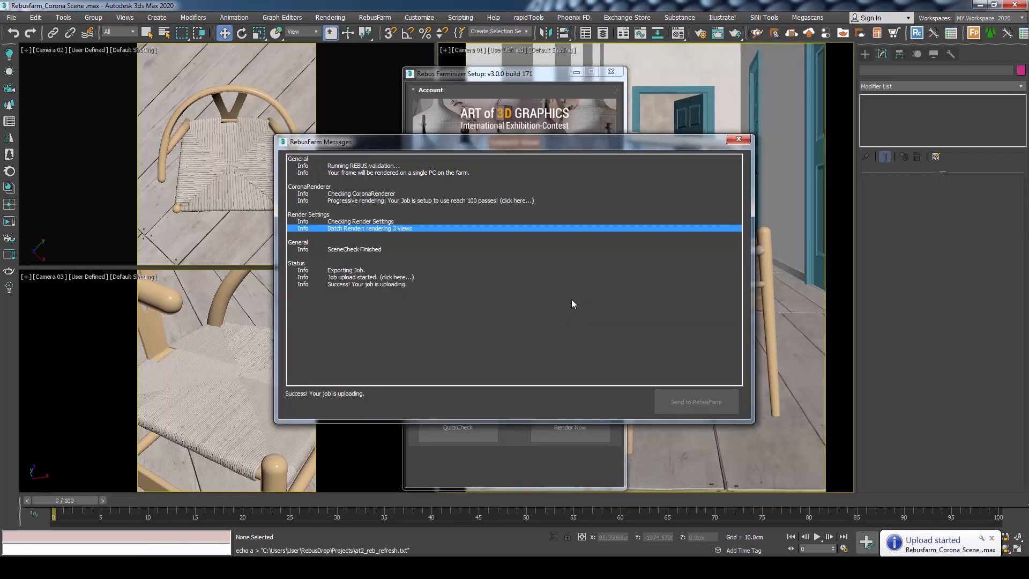
pyautogui.click(393, 276)
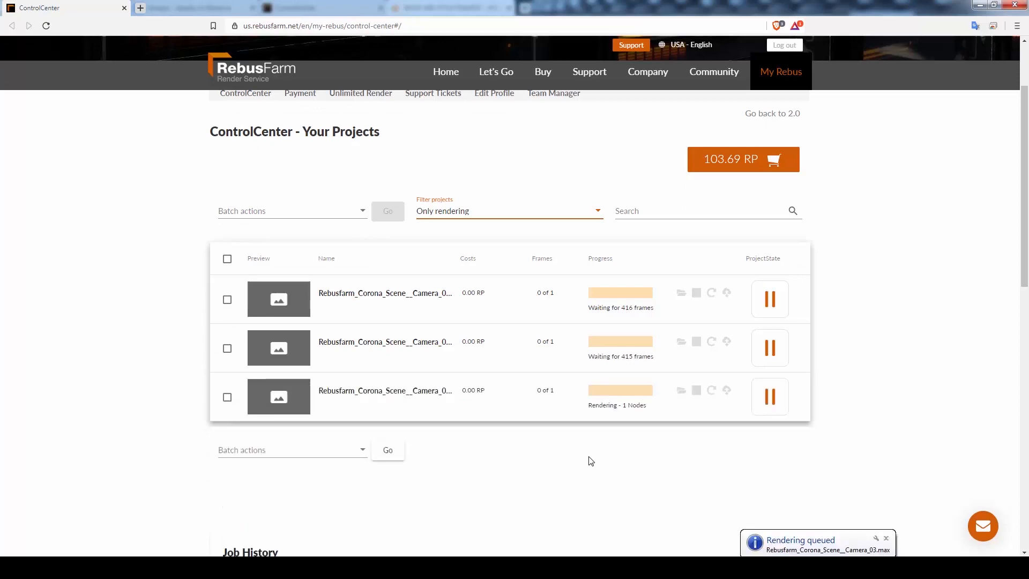
pyautogui.moveTo(644, 476)
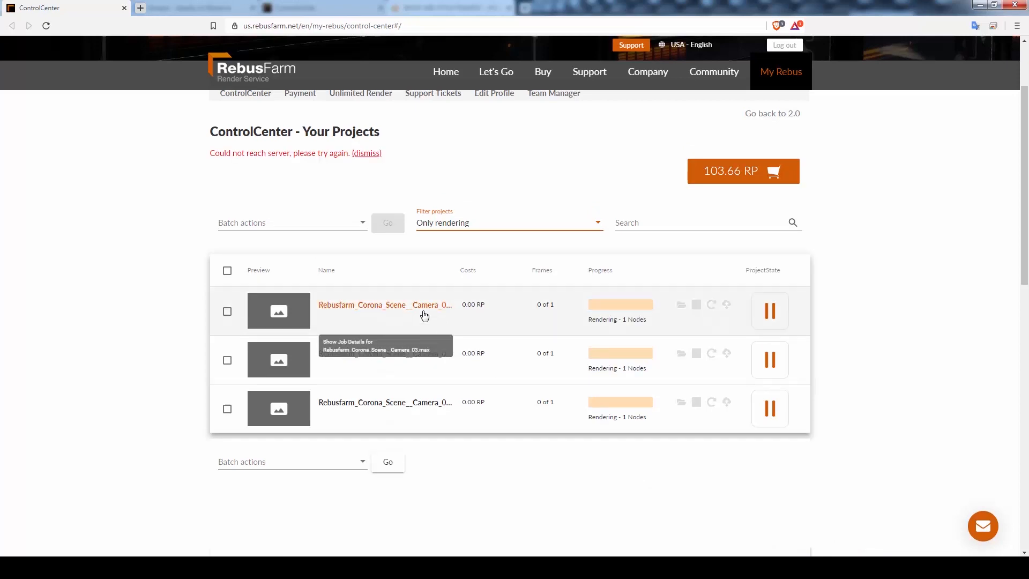
# Expand the Camera 03 job's details showing the completed 600 × 750 JPEG render
pyautogui.click(385, 305)
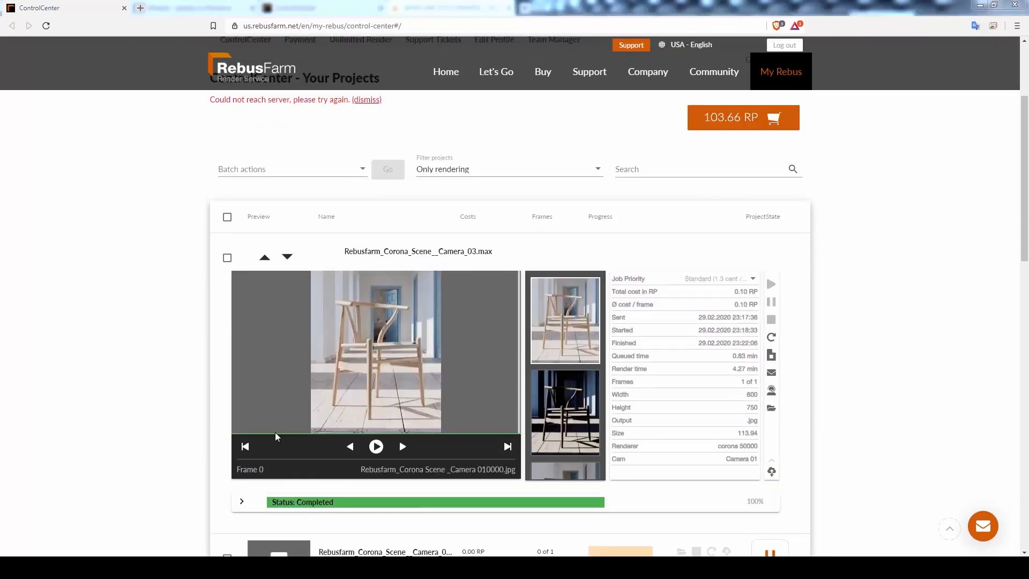
pyautogui.moveTo(151, 411)
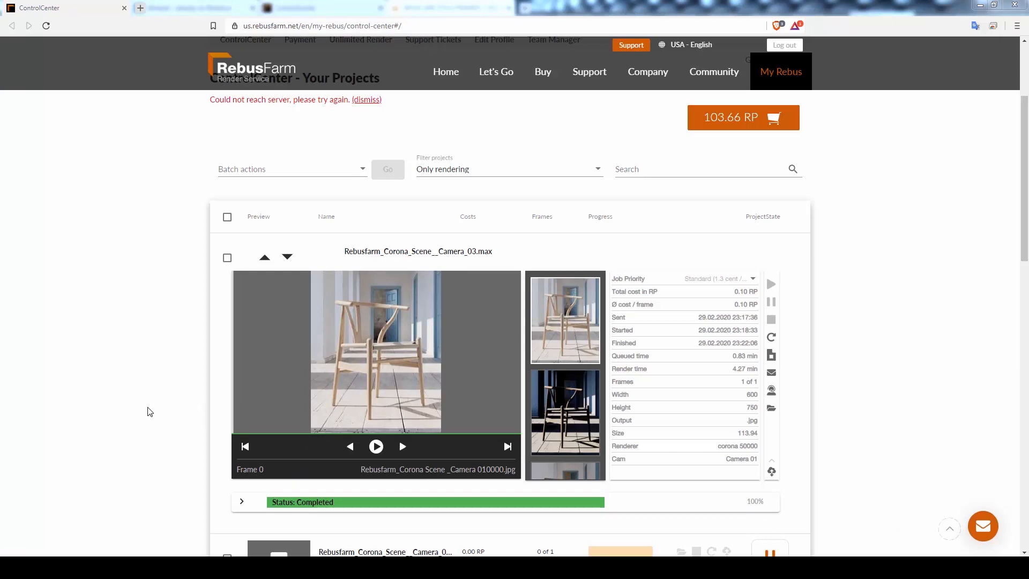
pyautogui.scroll(-3)
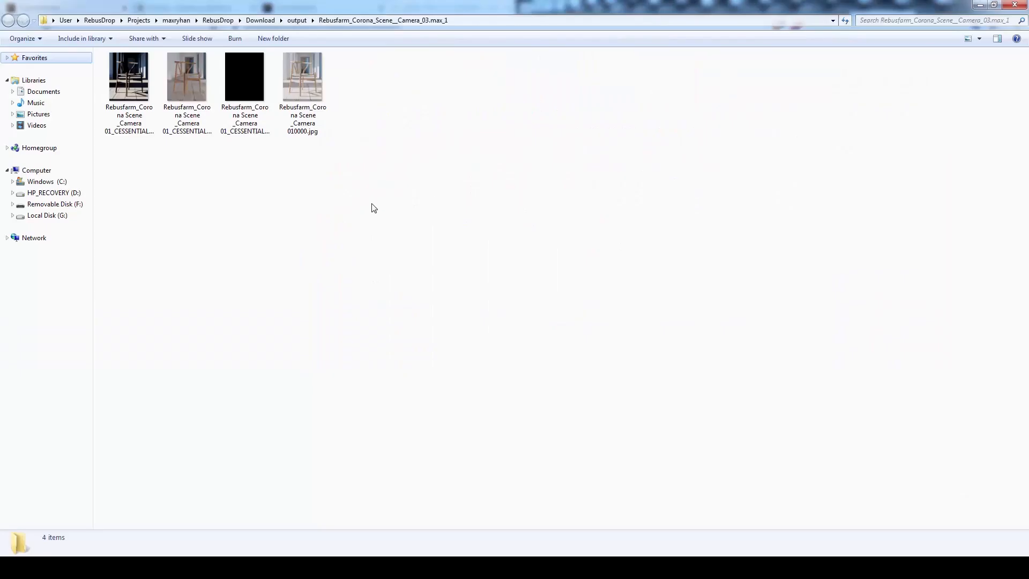
# Select 010000.jpg in the download folder to show its 600 × 750, 306 KB details
pyautogui.click(302, 77)
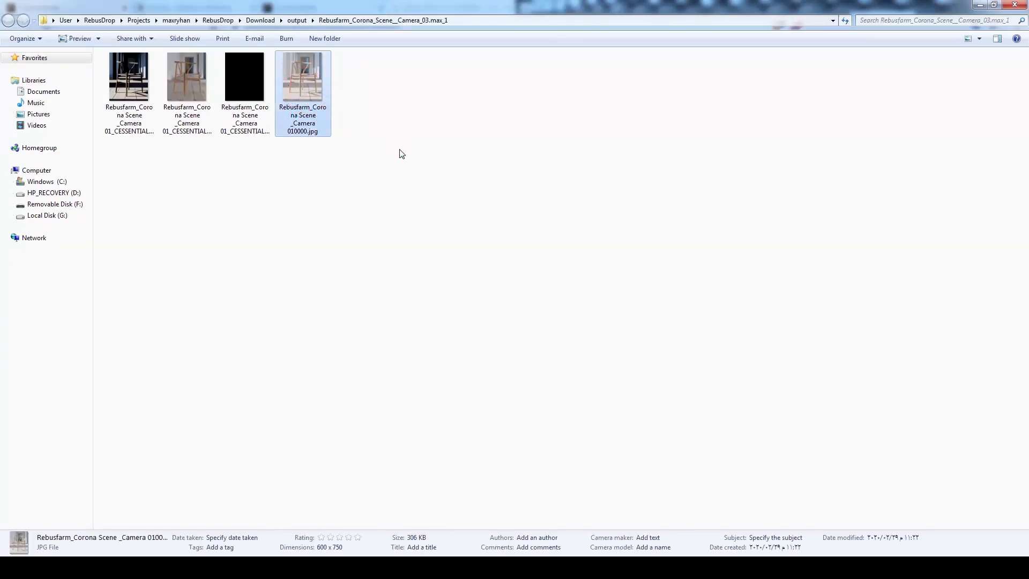